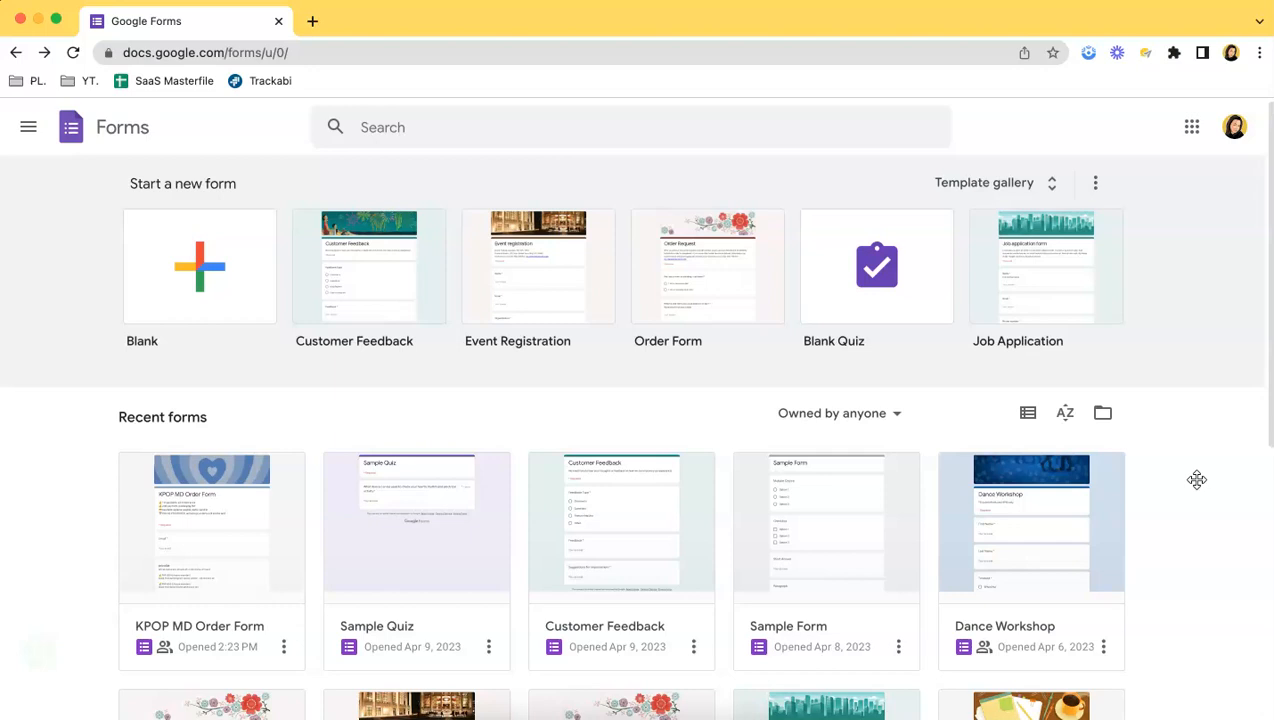
mouse_move(949, 278)
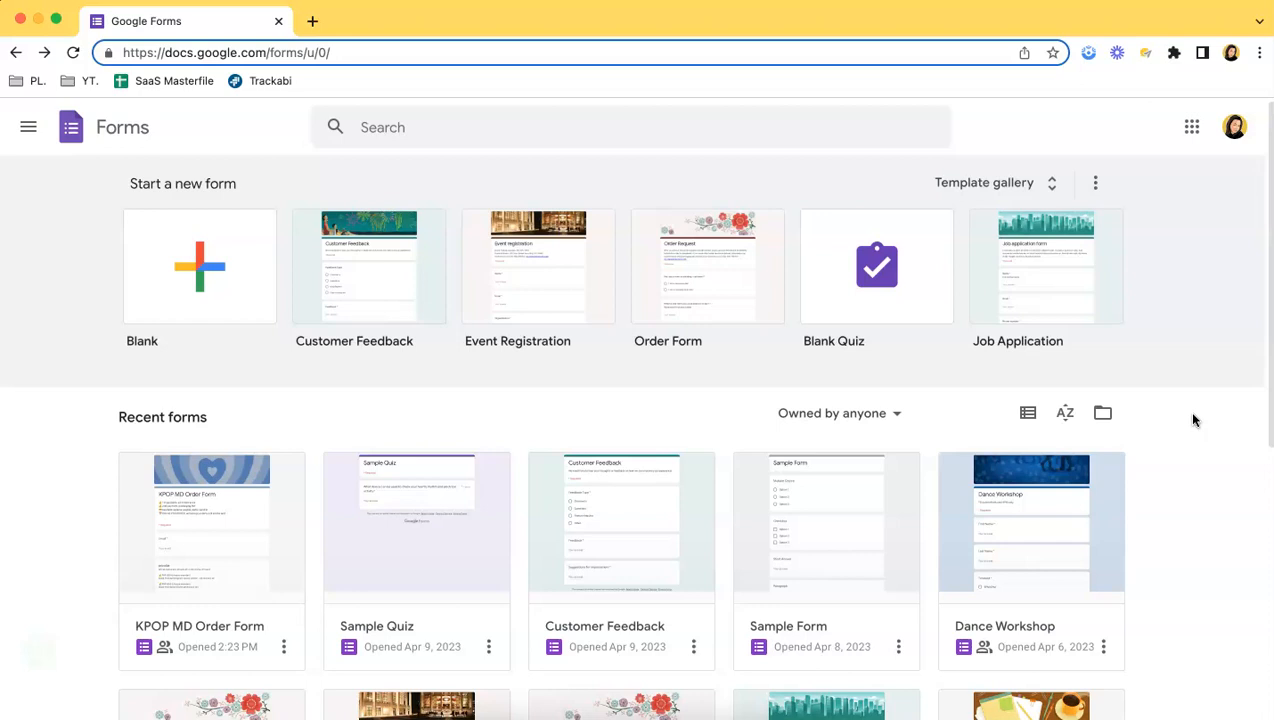
mouse_move(1185, 410)
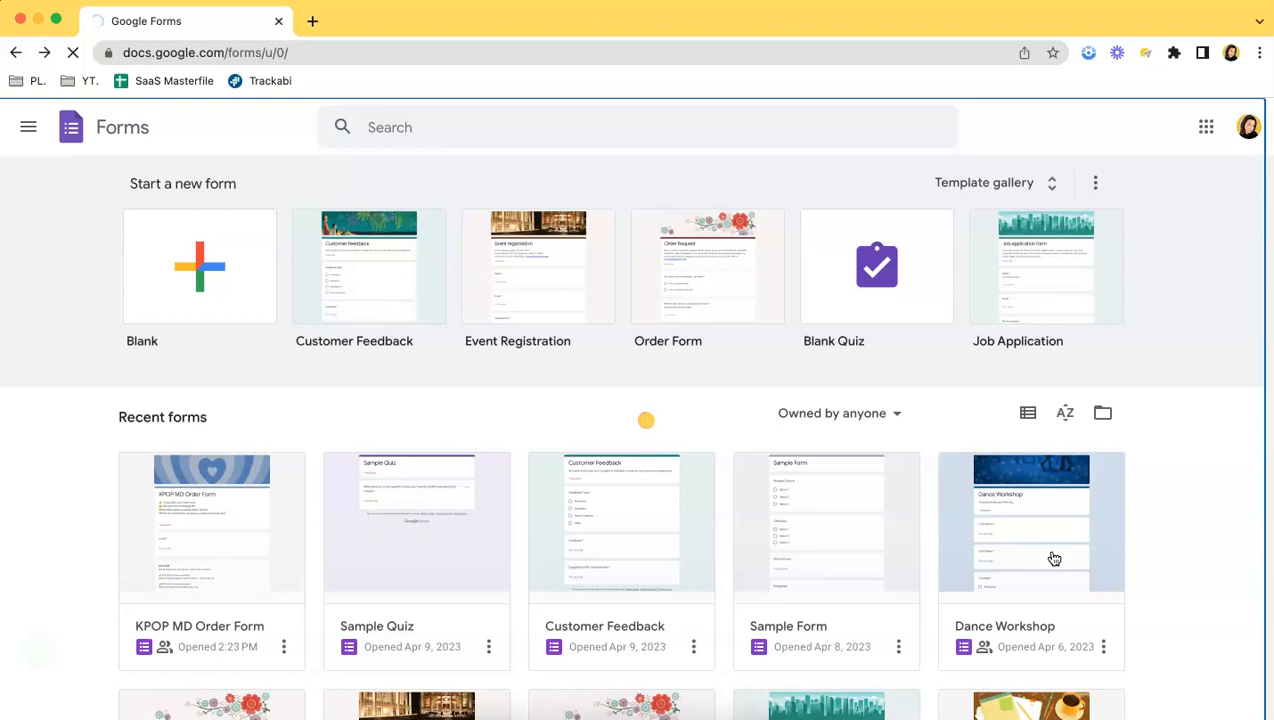
Step: Open the Dance Workshop form from Recent forms and go to its Settings
double_click(1031, 521)
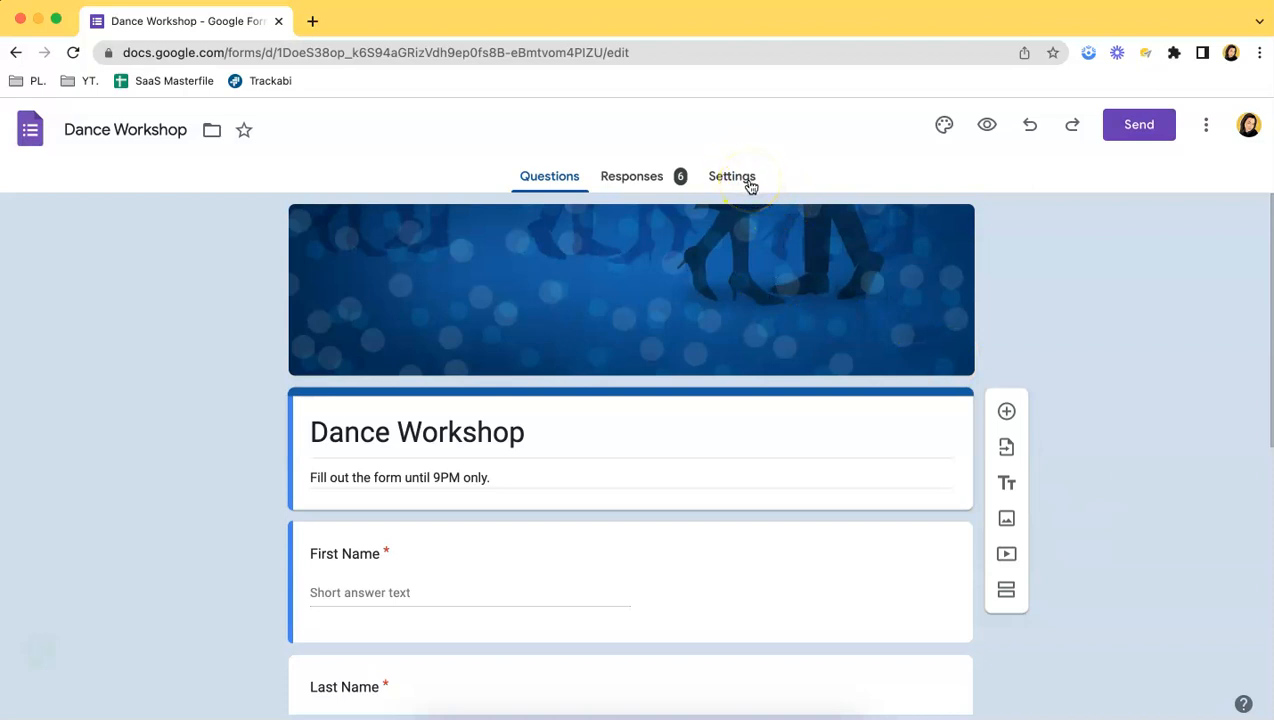
click(731, 176)
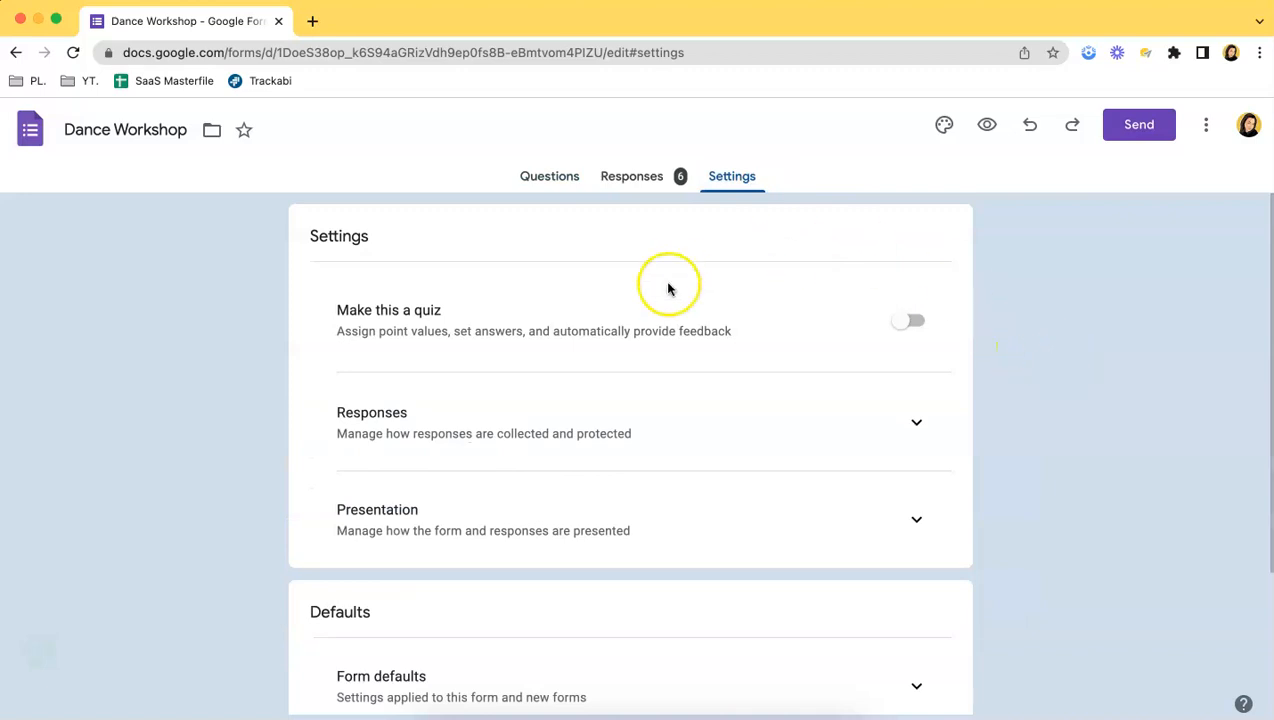
Step: Expand the Responses section to show email collection and editing options
scroll(down, 3)
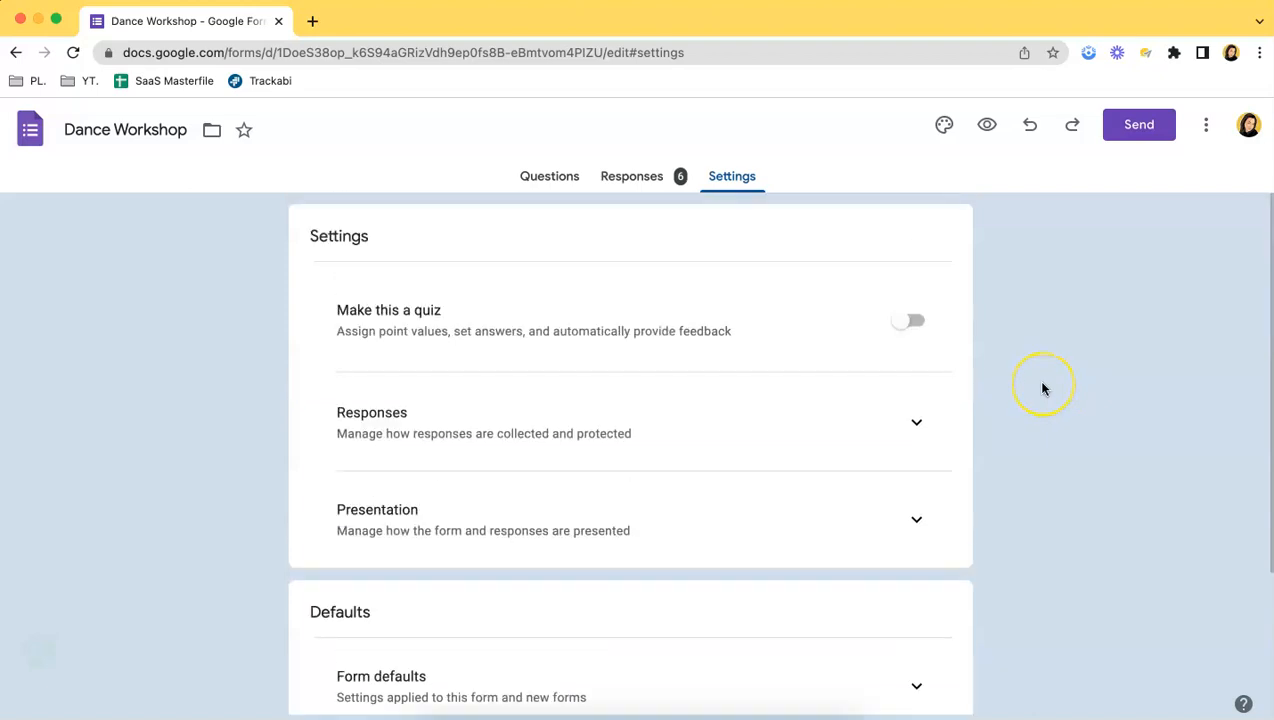
mouse_move(917, 379)
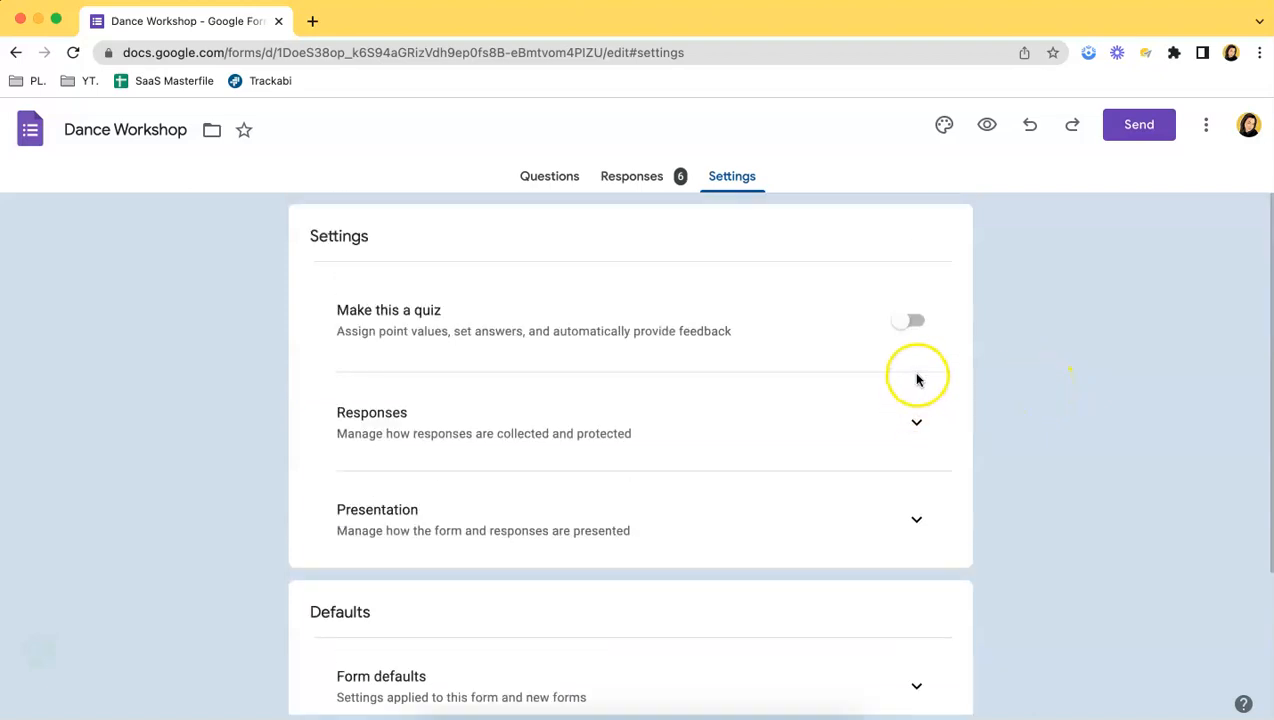
click(916, 422)
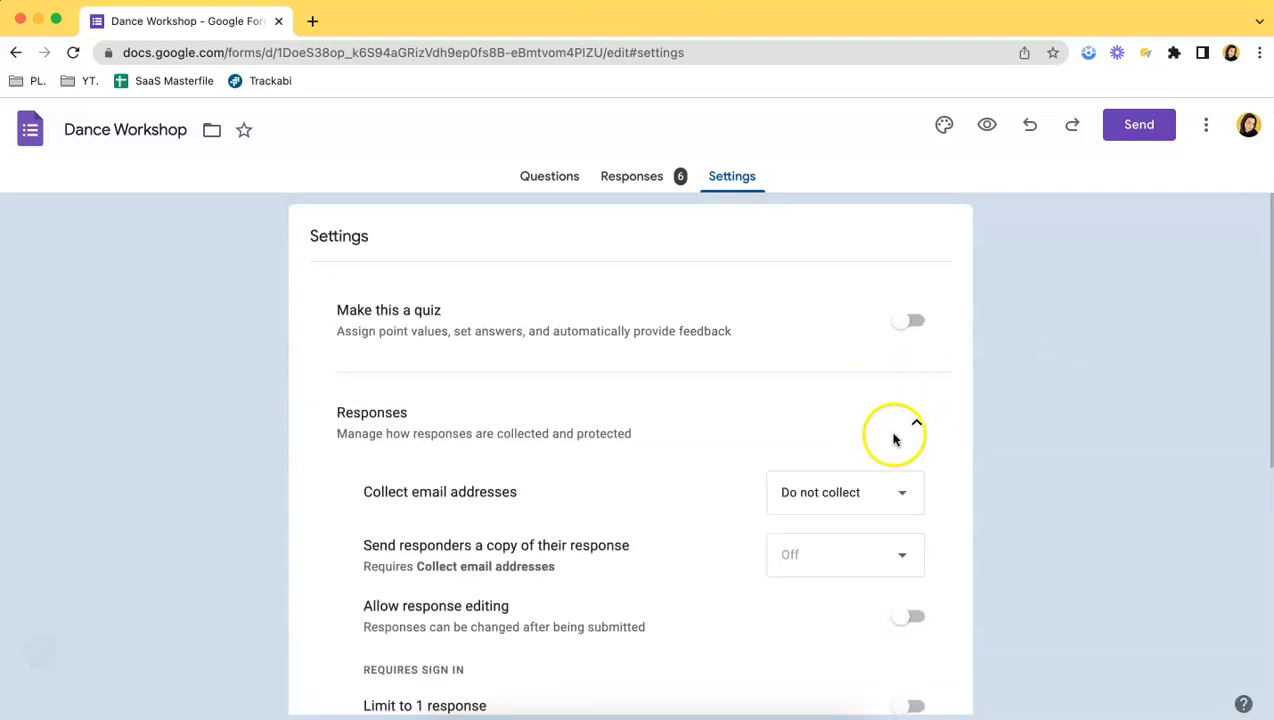
Step: Switch on 'Limit to 1 response' so each signed-in respondent can answer once
scroll(down, 3)
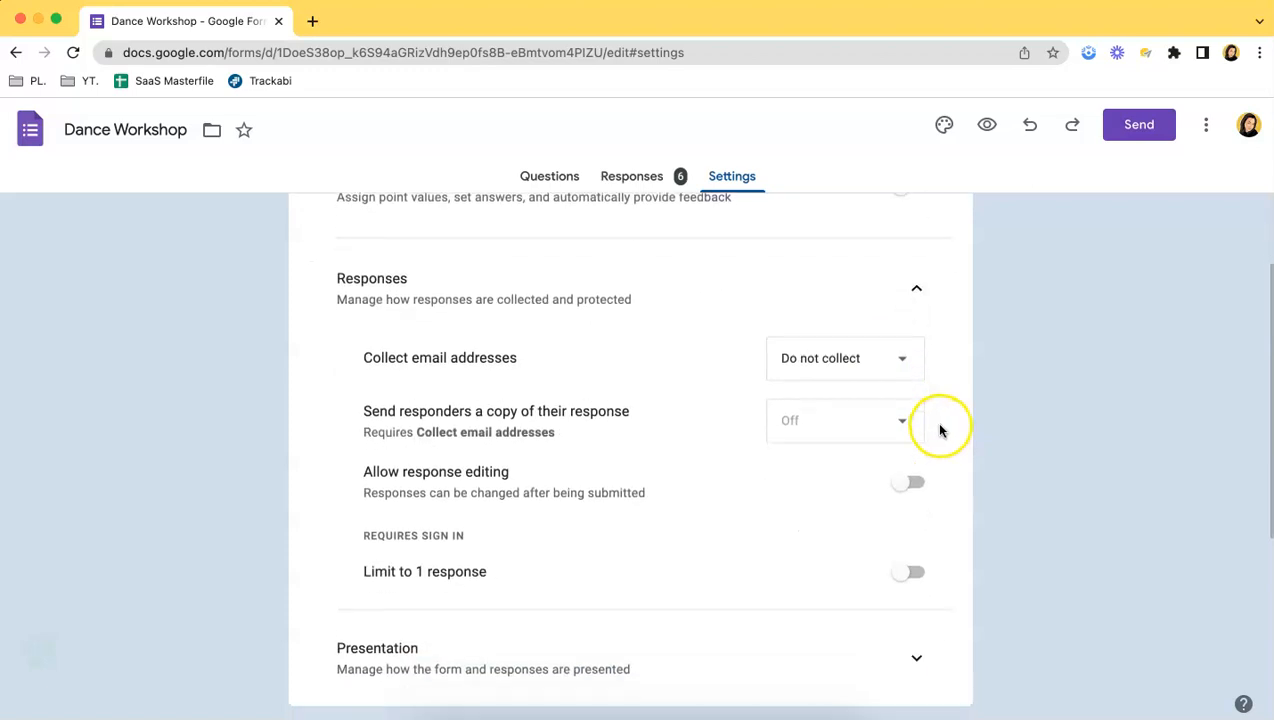
scroll(down, 3)
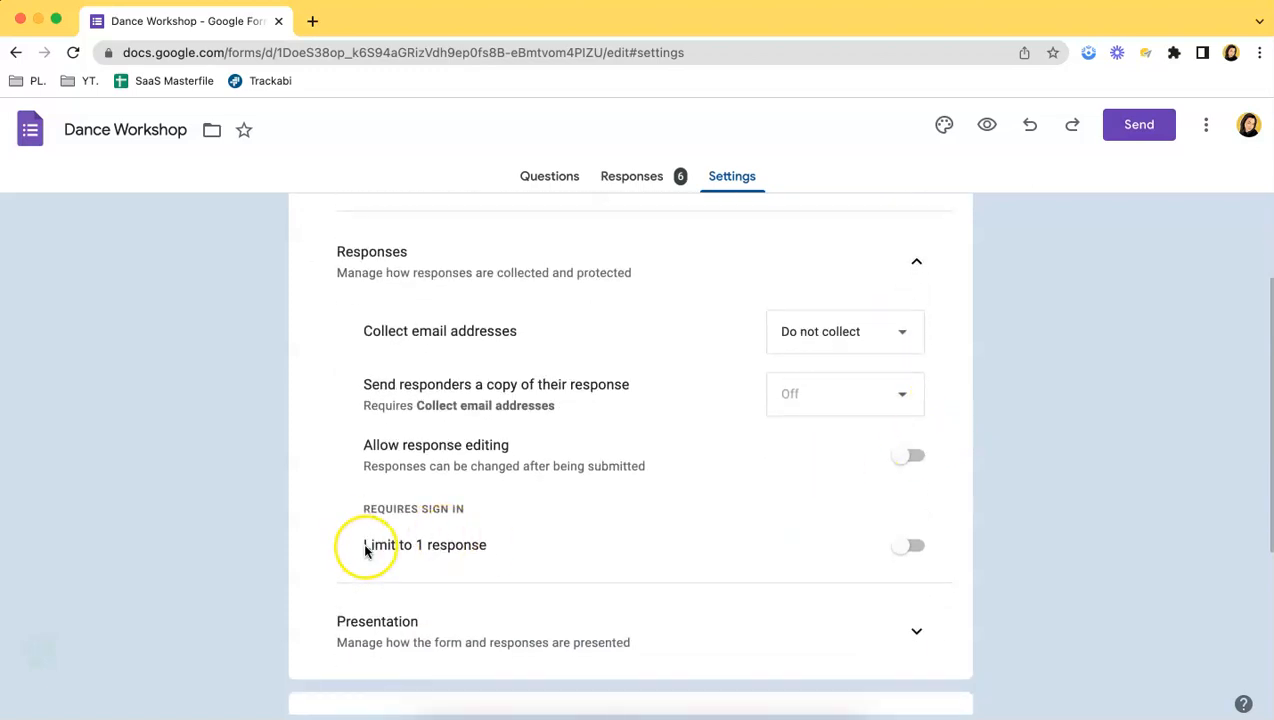
mouse_move(483, 545)
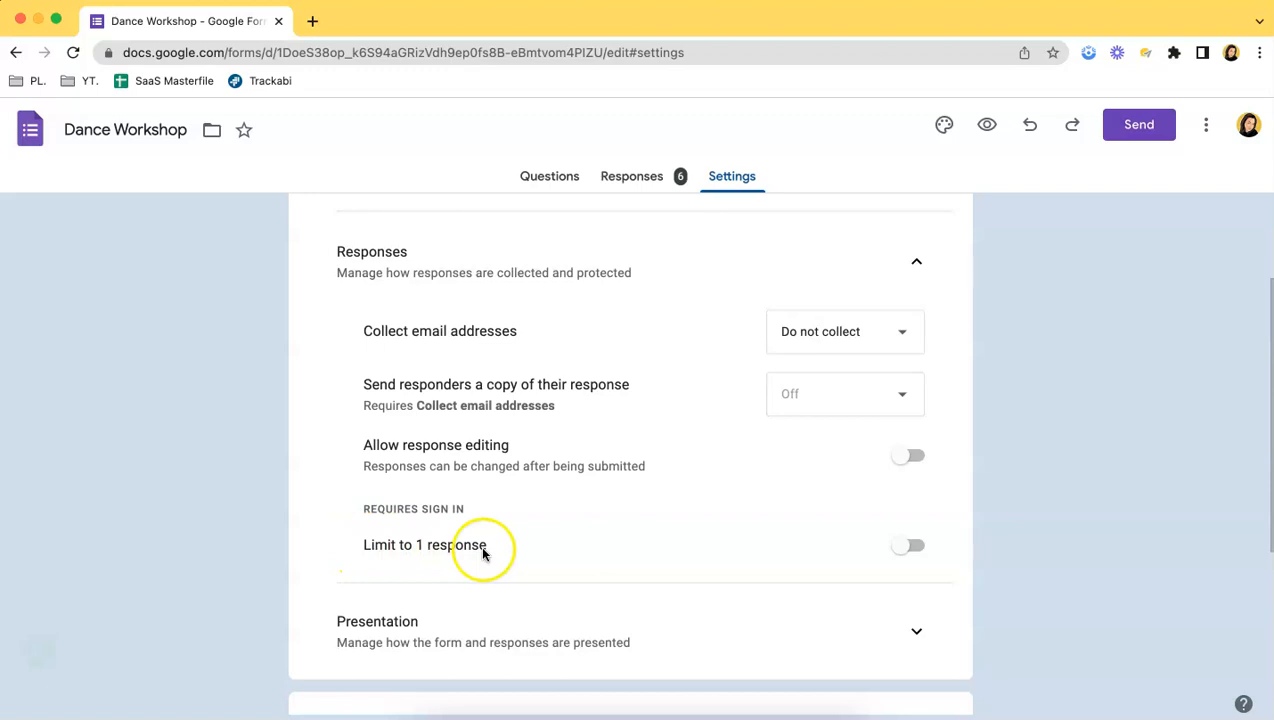
mouse_move(390, 533)
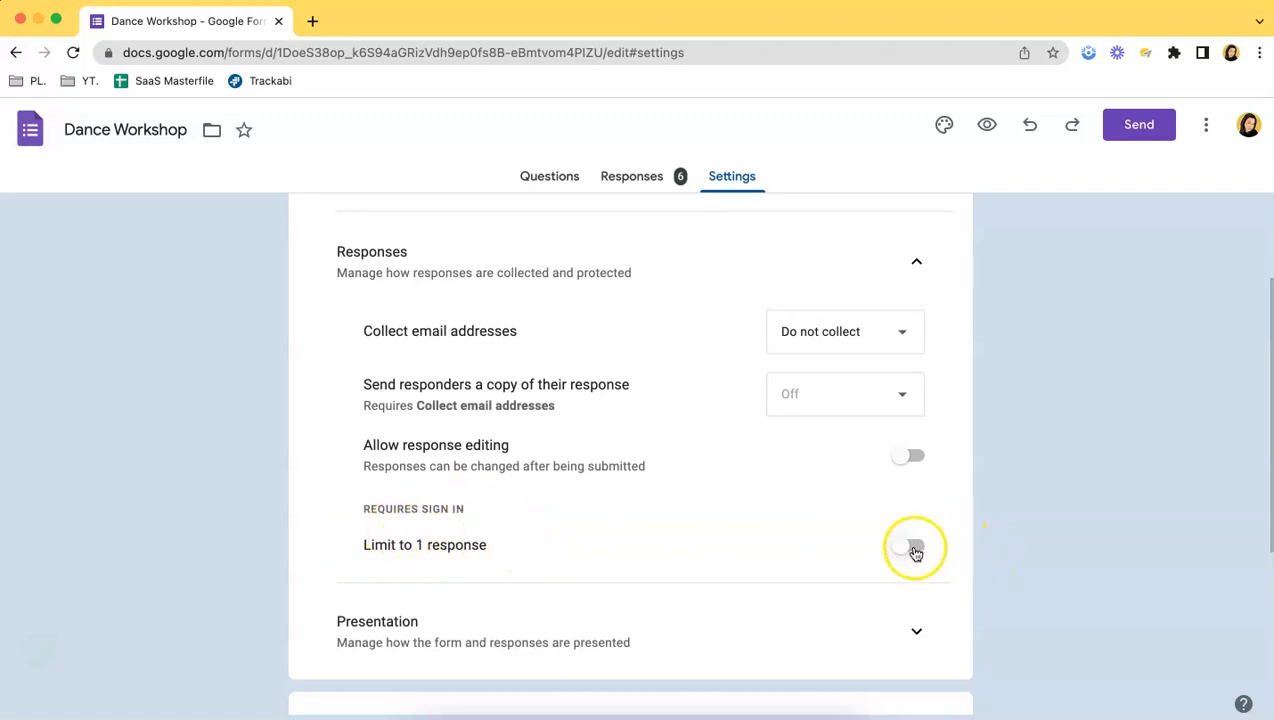
click(908, 555)
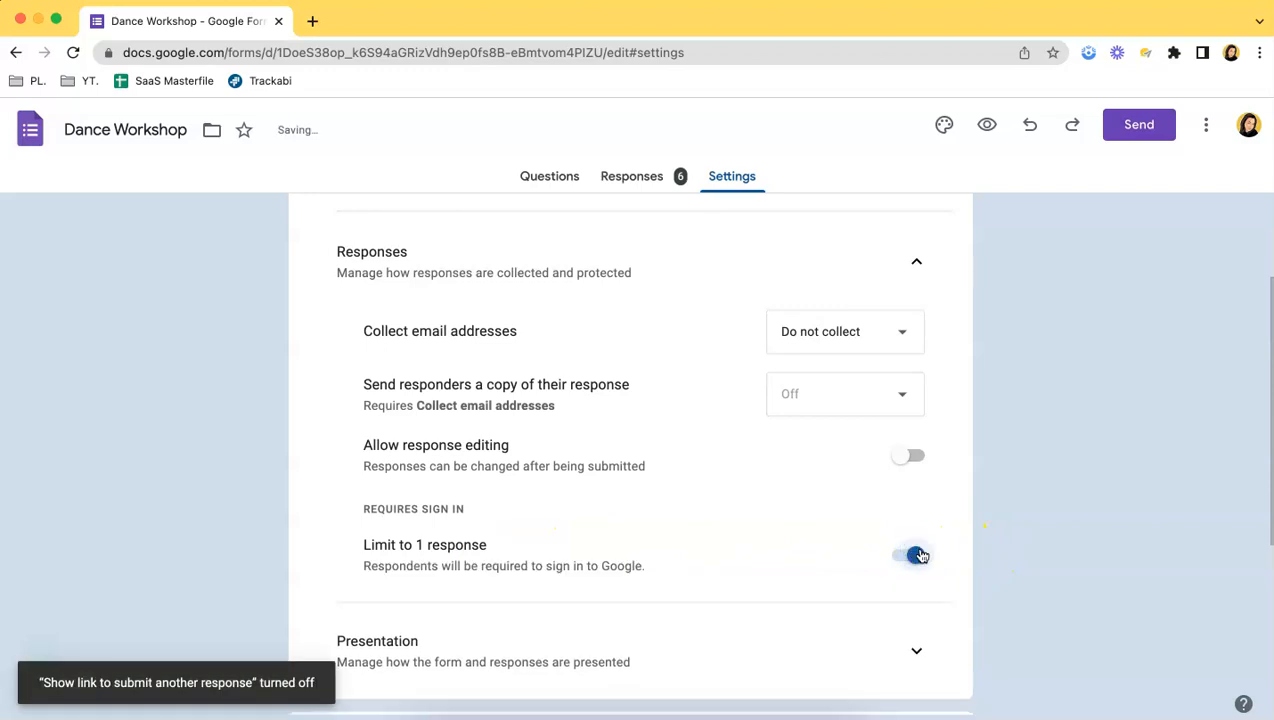